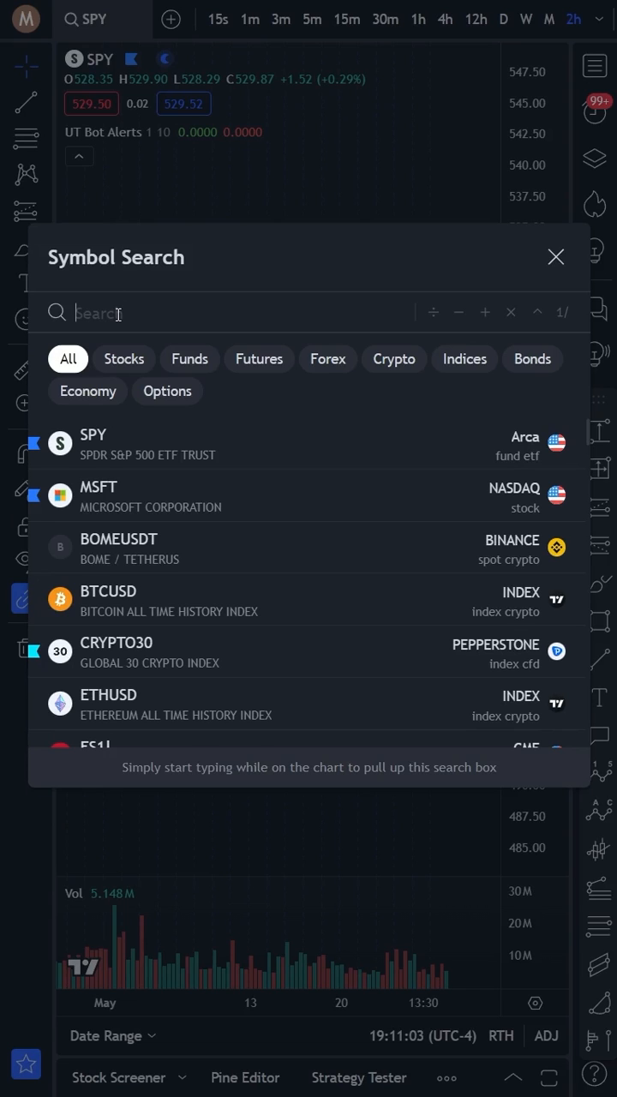
Search indicators for 'UT BOT' and bring up UT Bot Alerts for the SPY 2h chart
left_click(167, 391)
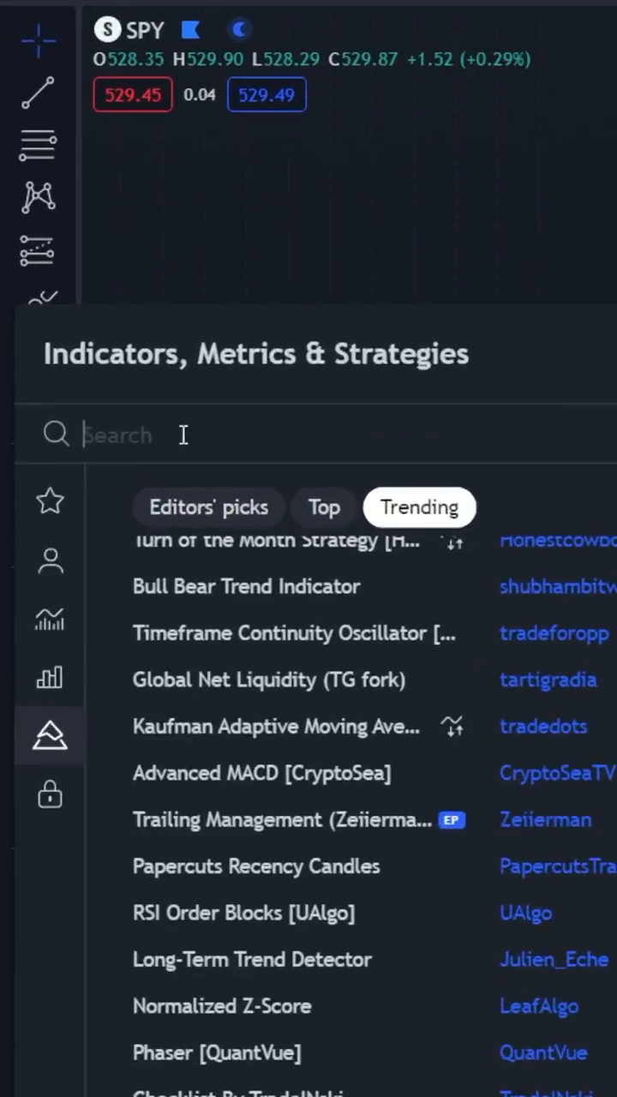
type("UT BOT")
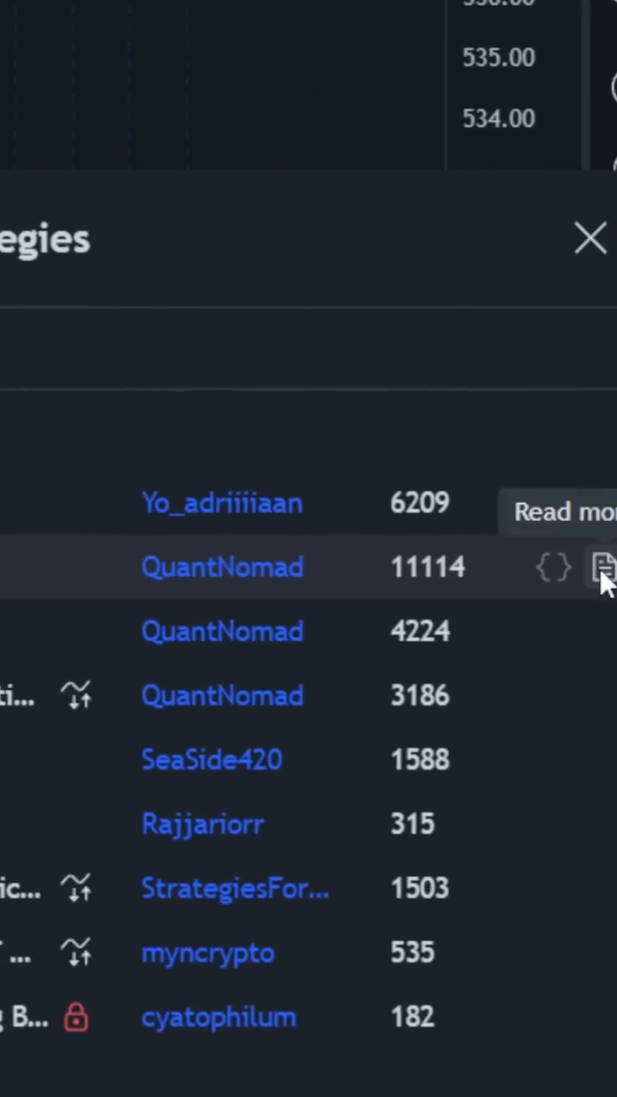
left_click(589, 239)
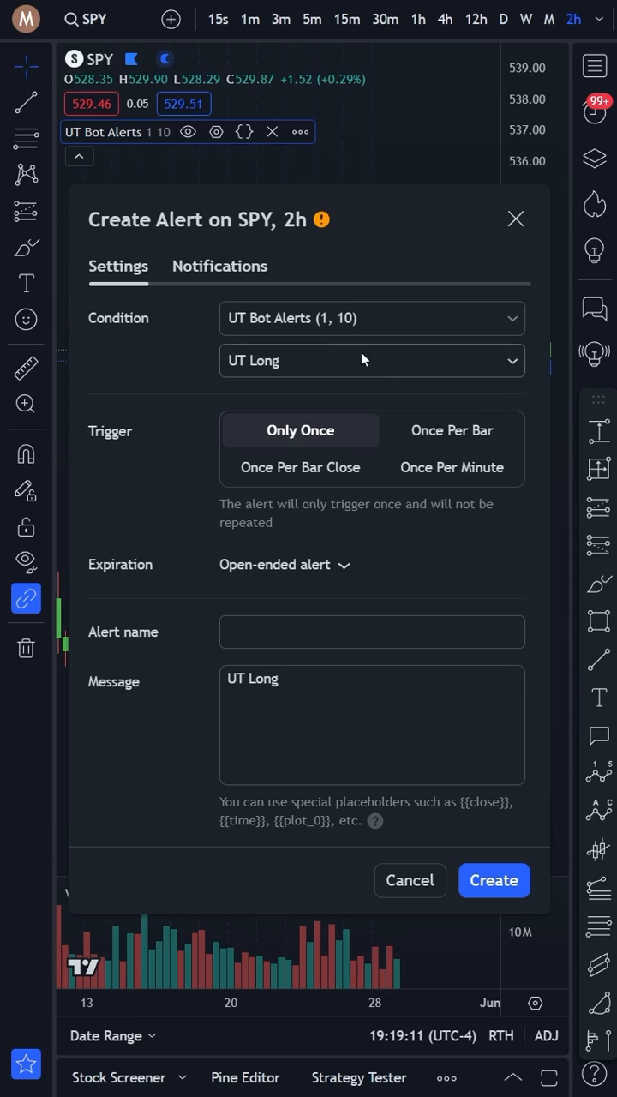
Set the alert condition to UT Long, then reopen the UT Bot indicator search results
left_click(371, 359)
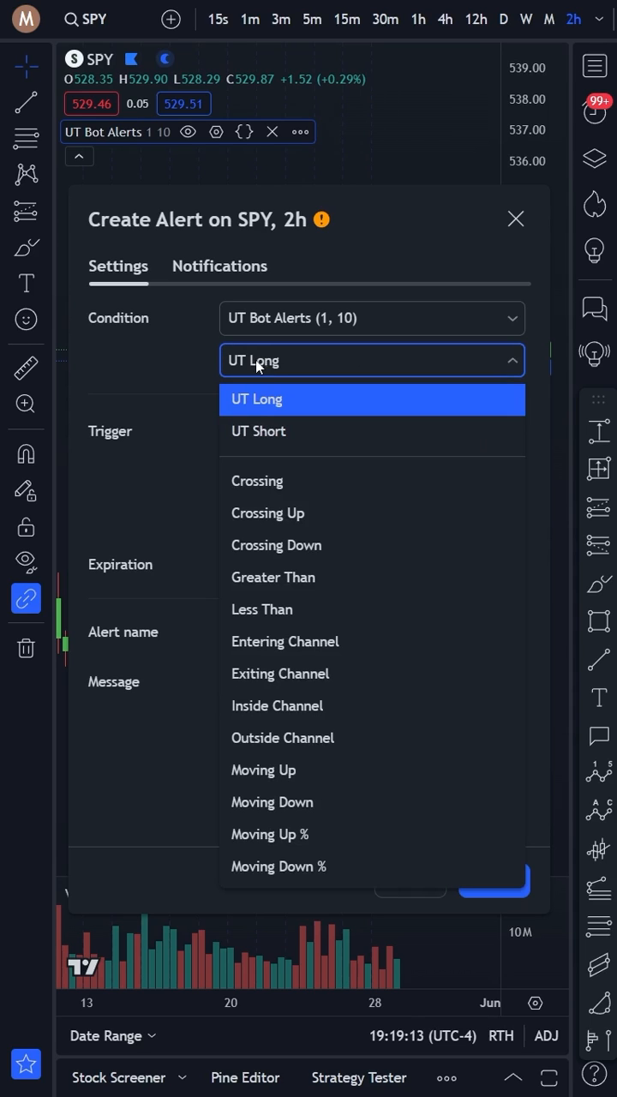
mouse_move(261, 413)
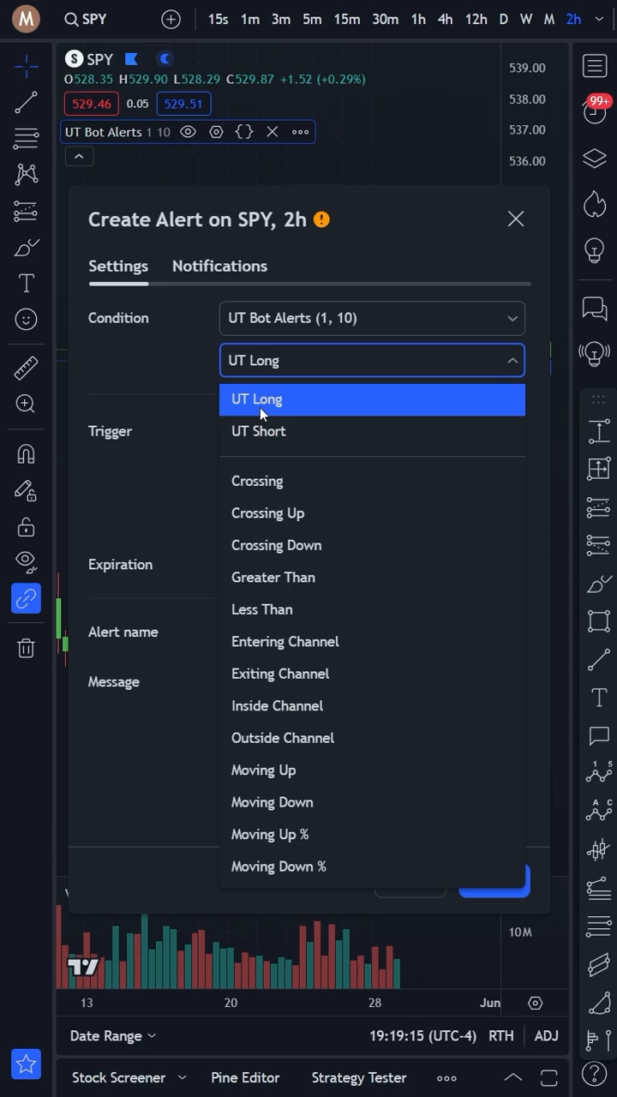
left_click(255, 398)
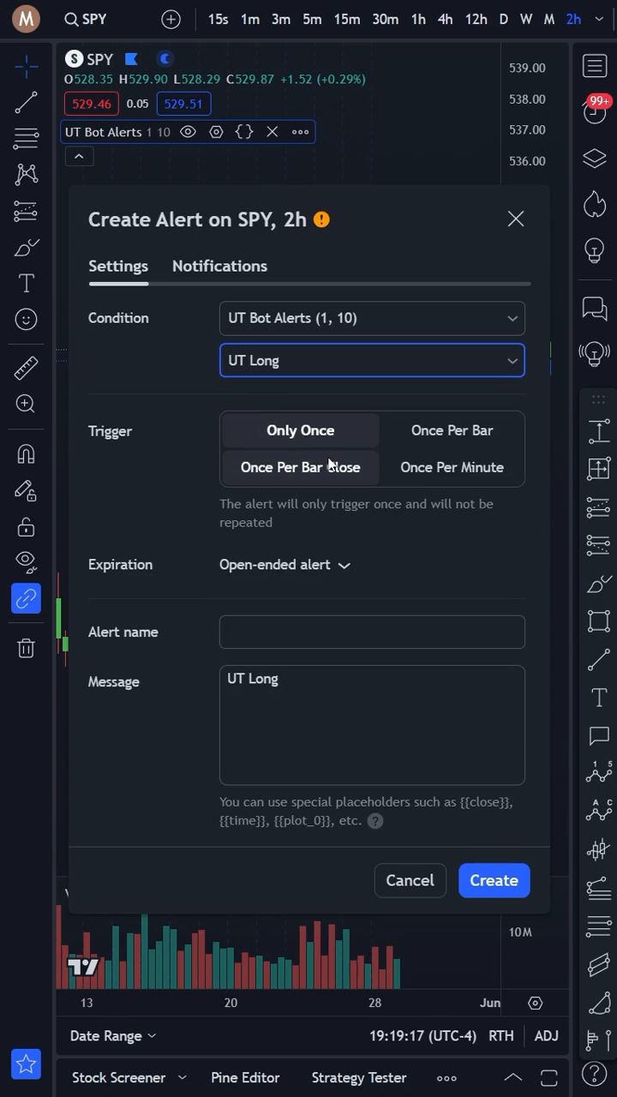
left_click(372, 360)
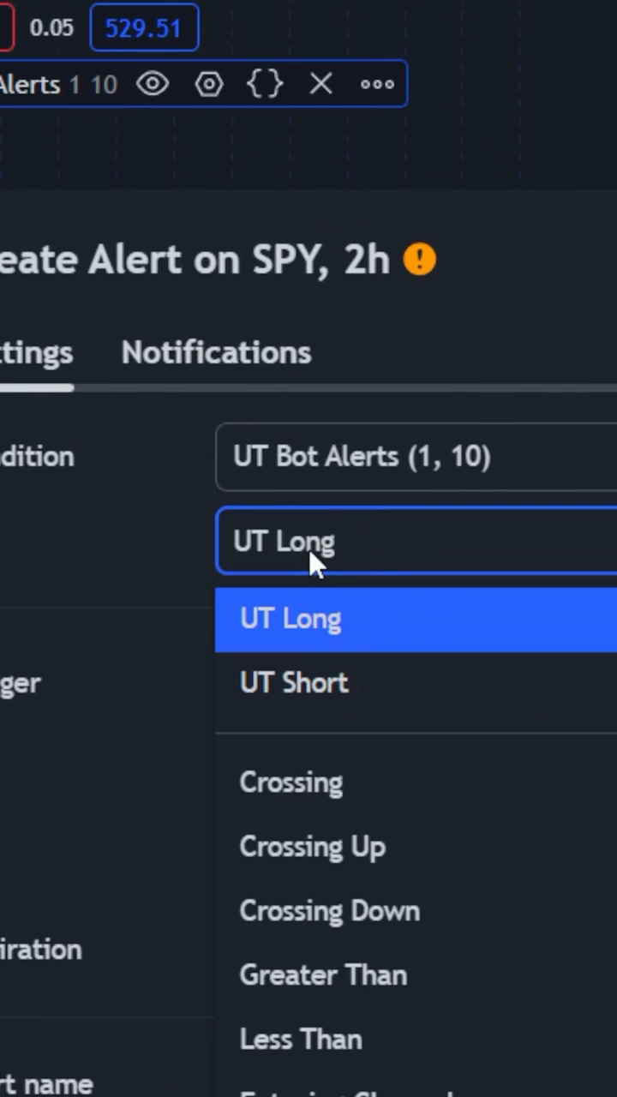
left_click(293, 682)
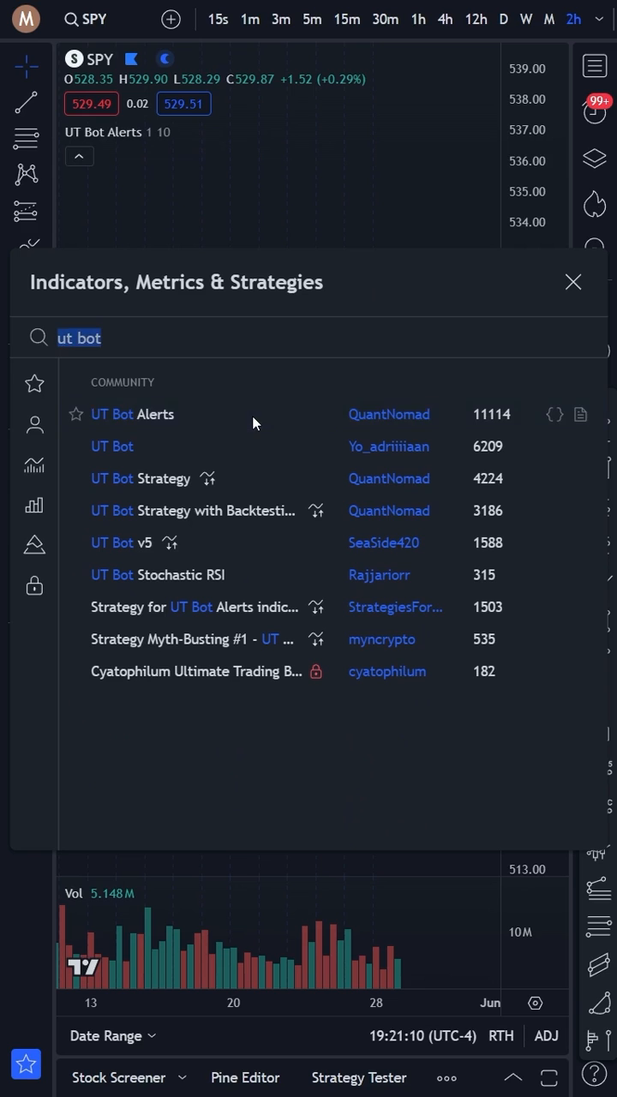
Add UT Bot Alerts to SPY and switch the chart interval to 1 hour
left_click(133, 414)
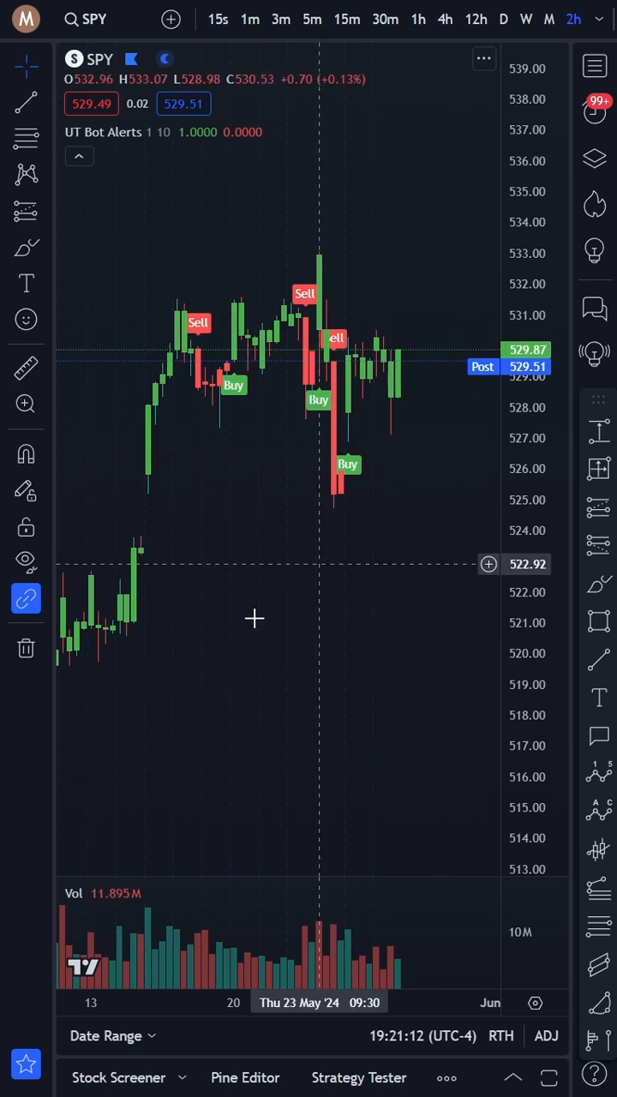
left_click(346, 19)
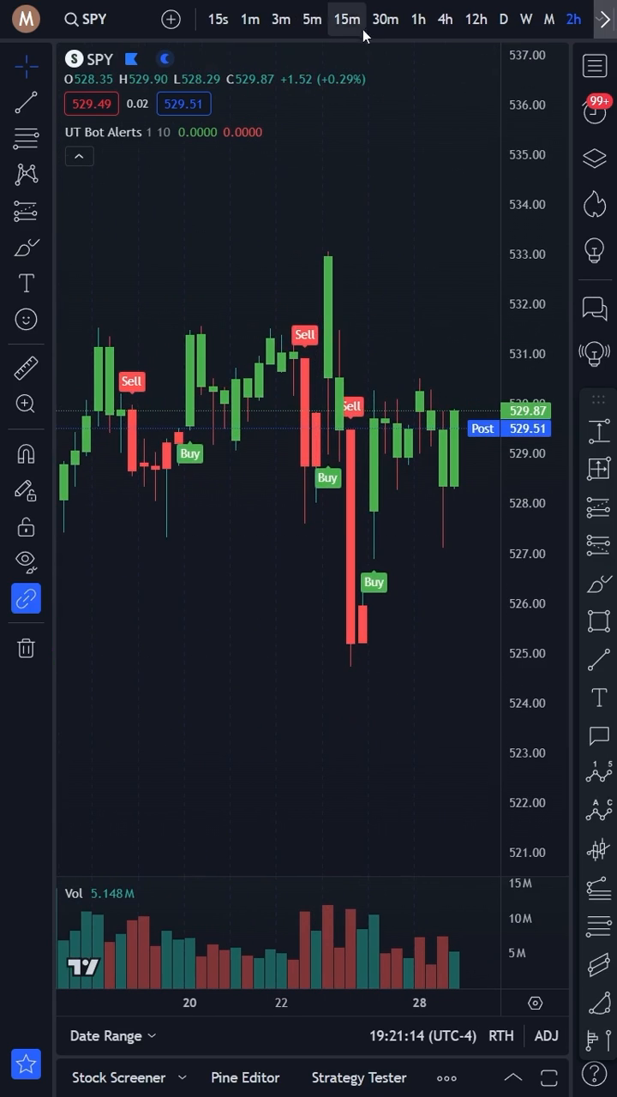
left_click(417, 19)
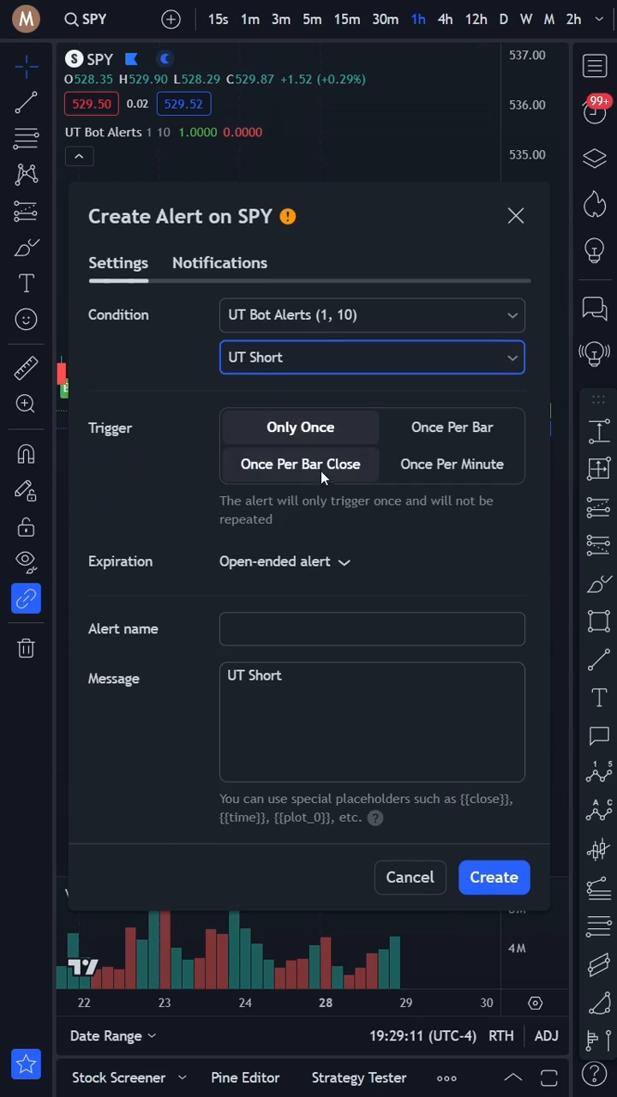
Make the UT Short alert fire once per bar close with webhook notification, and create it
left_click(299, 463)
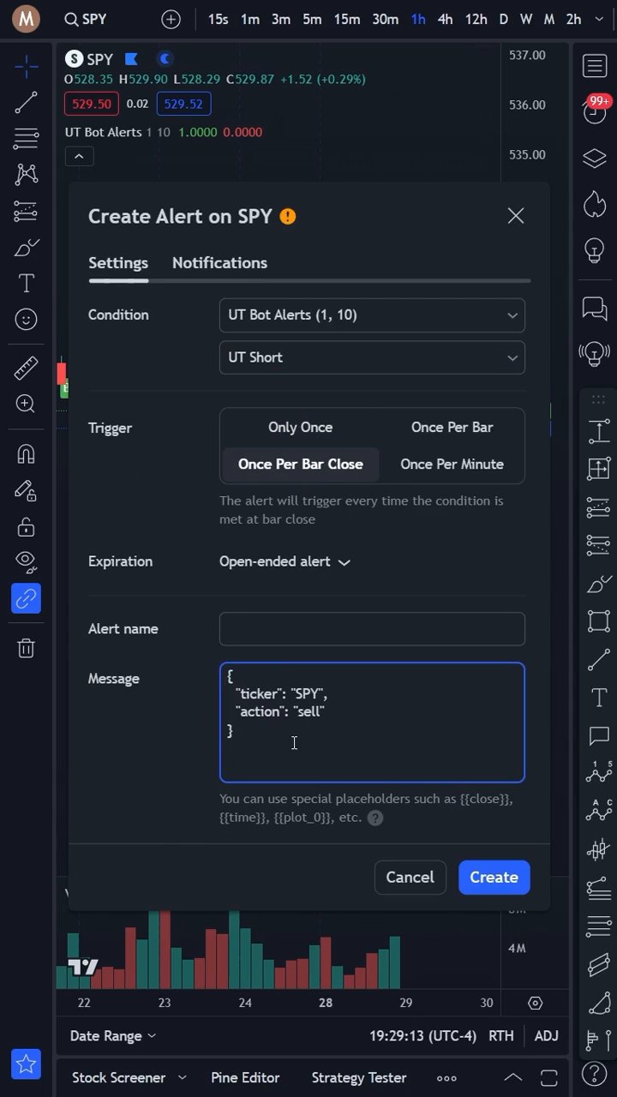
left_click(219, 262)
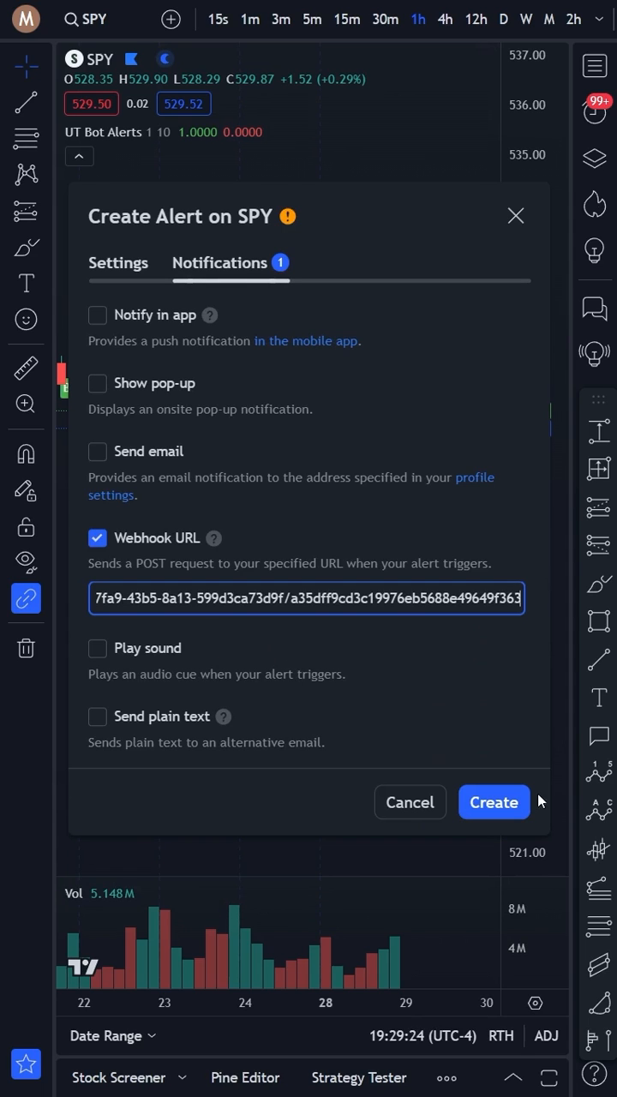
left_click(493, 802)
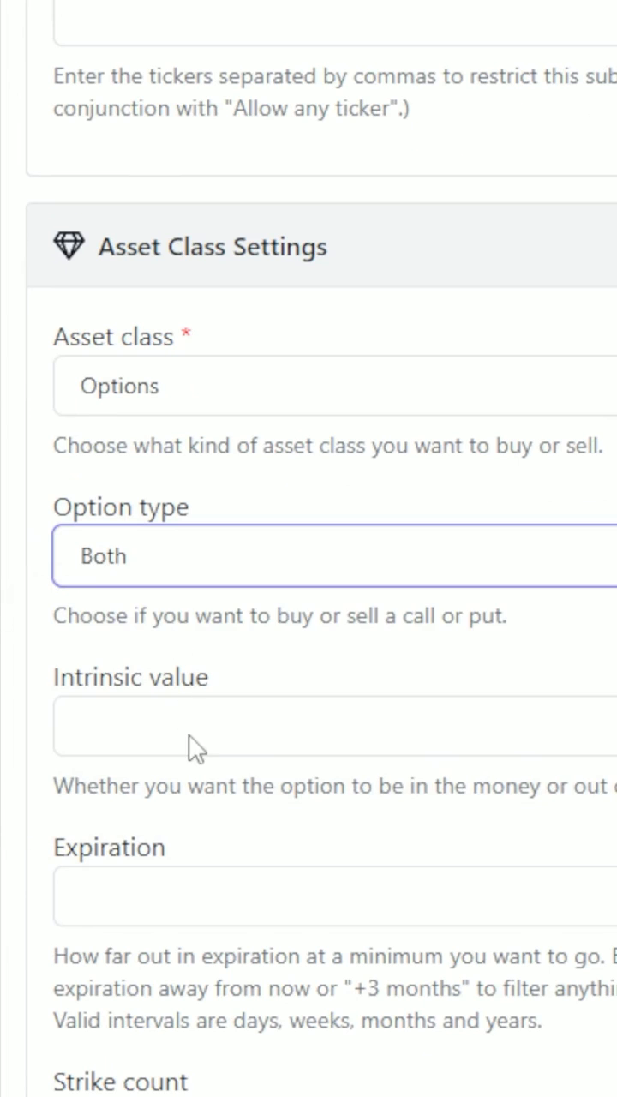
Choose In The Money contracts, +1 day minimum expiration, and strike count 1
left_click(197, 726)
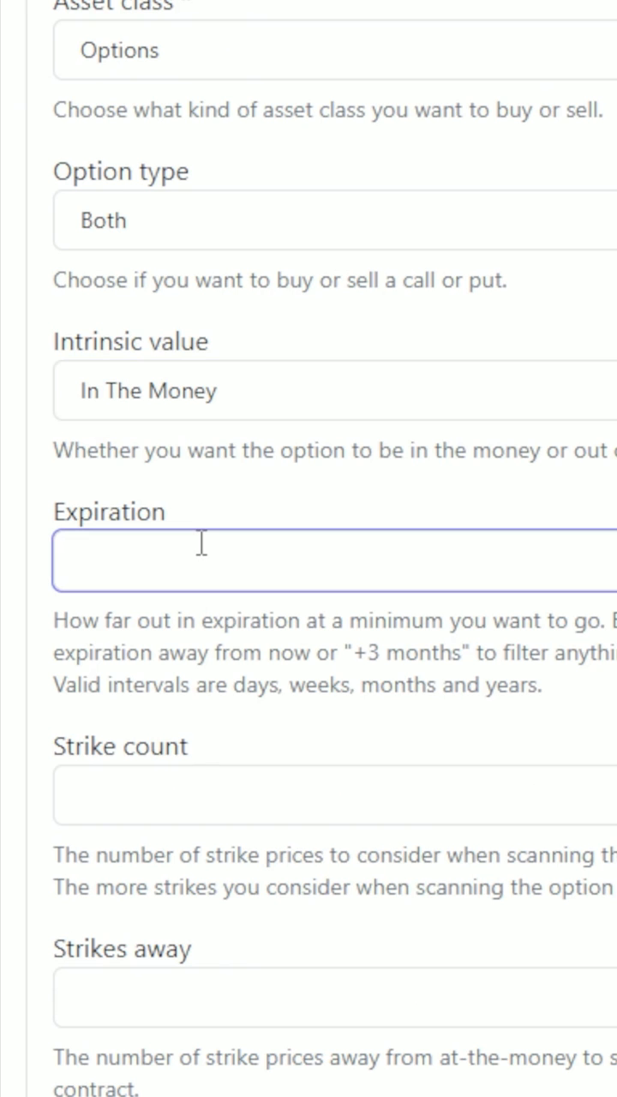
type("+1 day")
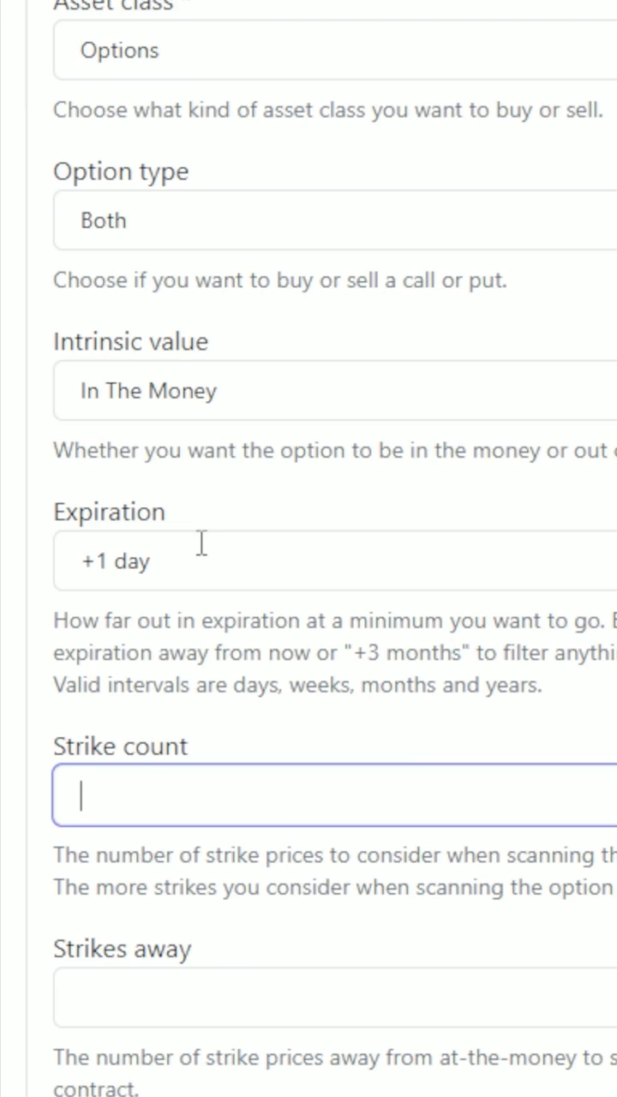
type("1")
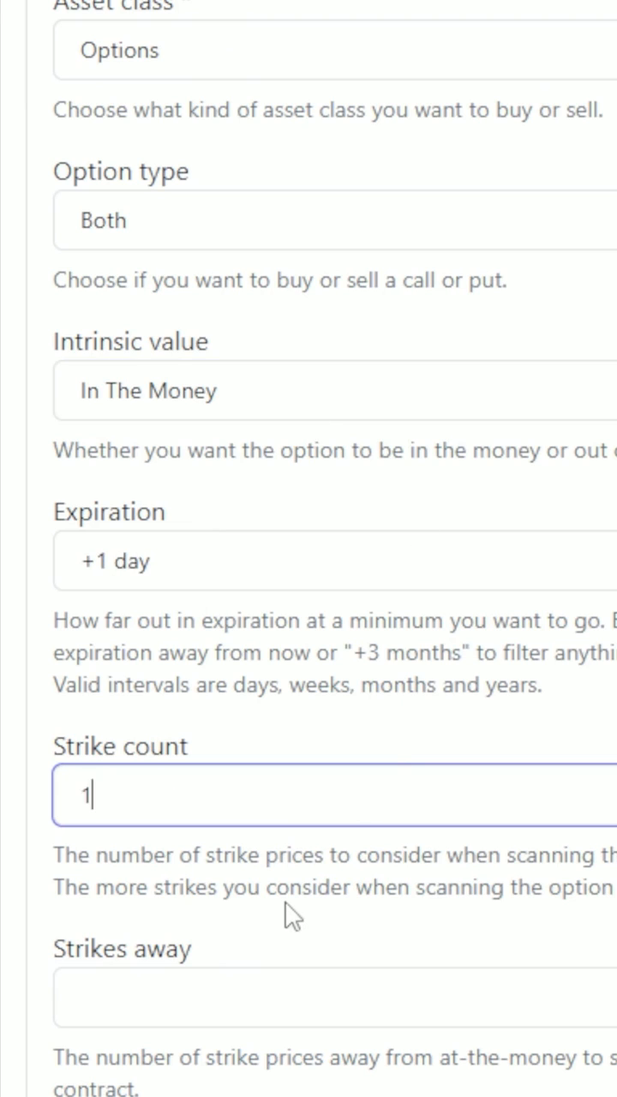